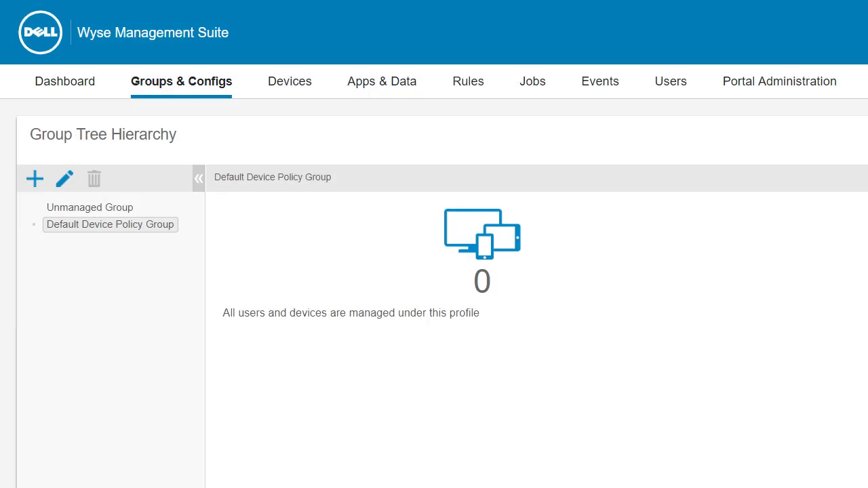
# Step: Launch the Admin Policy Tool from the ThinOS menu, showing Region and Language Settings
pyautogui.click(34, 179)
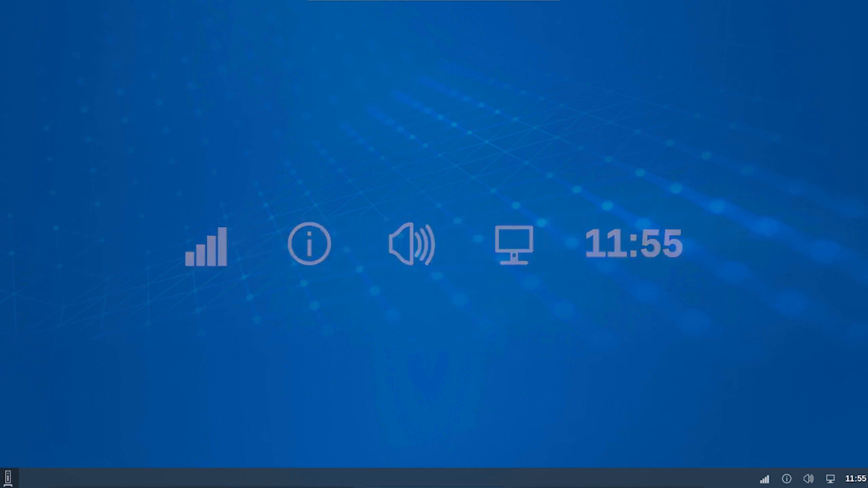
pyautogui.moveTo(514, 244)
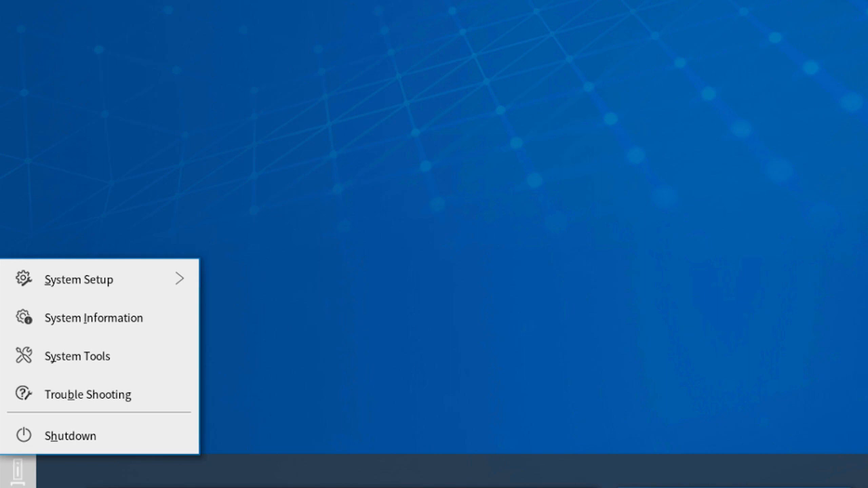
pyautogui.moveTo(79, 280)
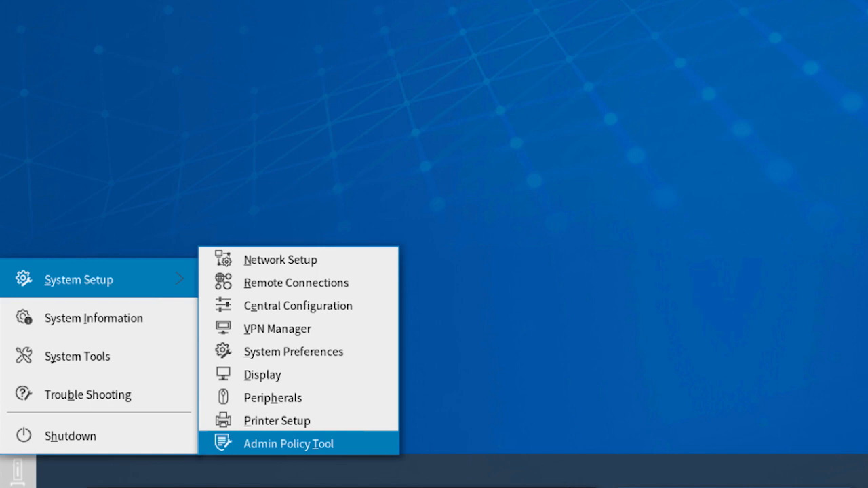
pyautogui.click(288, 444)
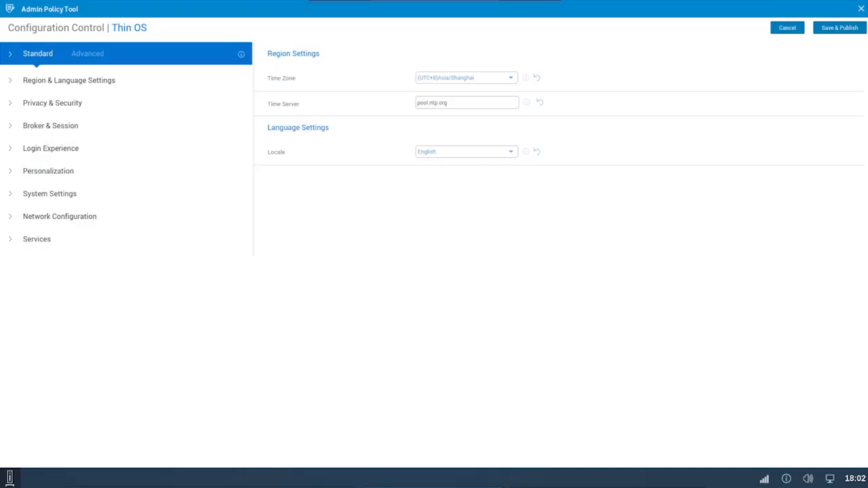